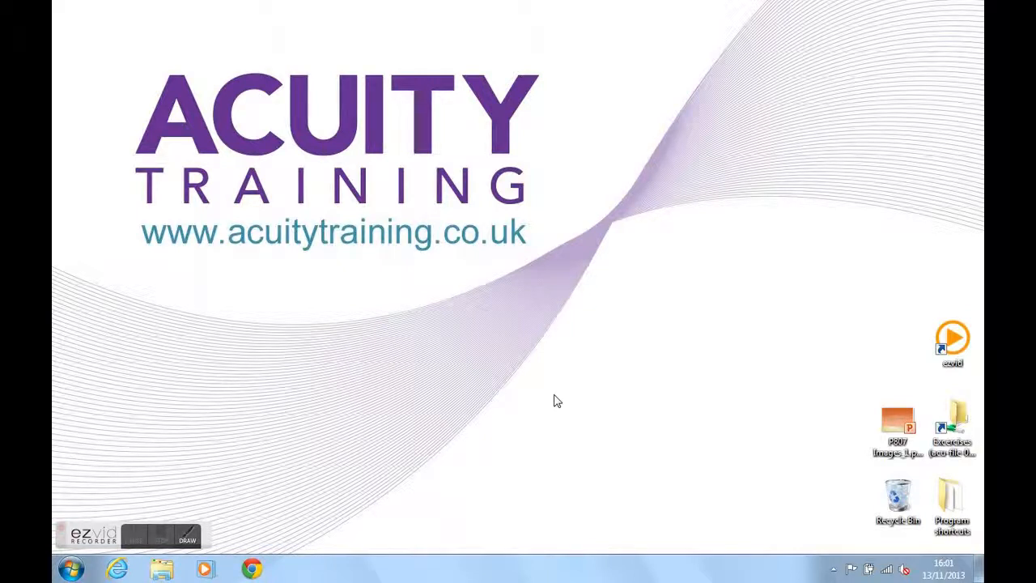
# - Launch Microsoft Word 2010 from the Start menu's program list
pyautogui.click(134, 534)
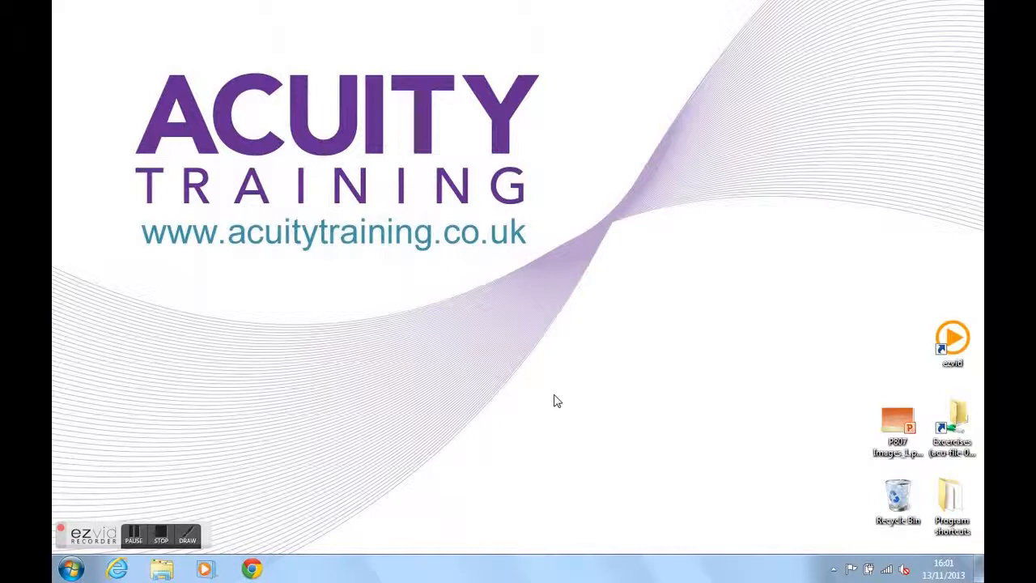
pyautogui.click(71, 568)
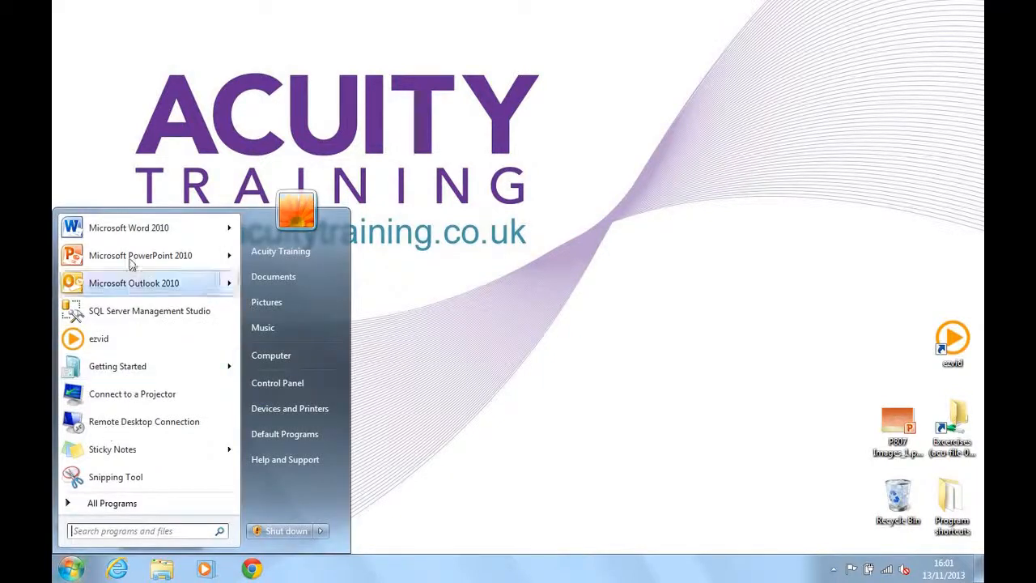
pyautogui.click(128, 227)
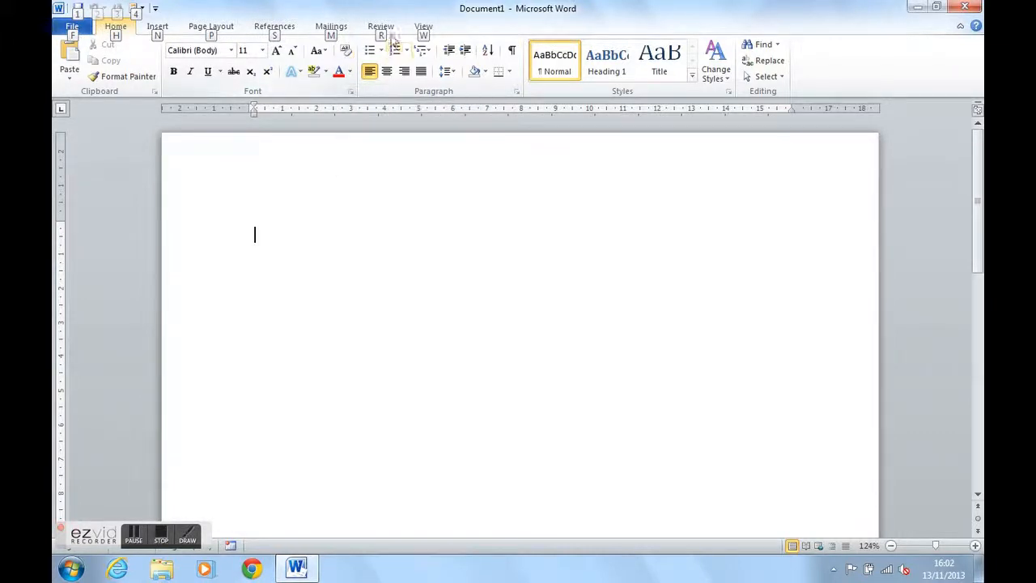
pyautogui.moveTo(430, 42)
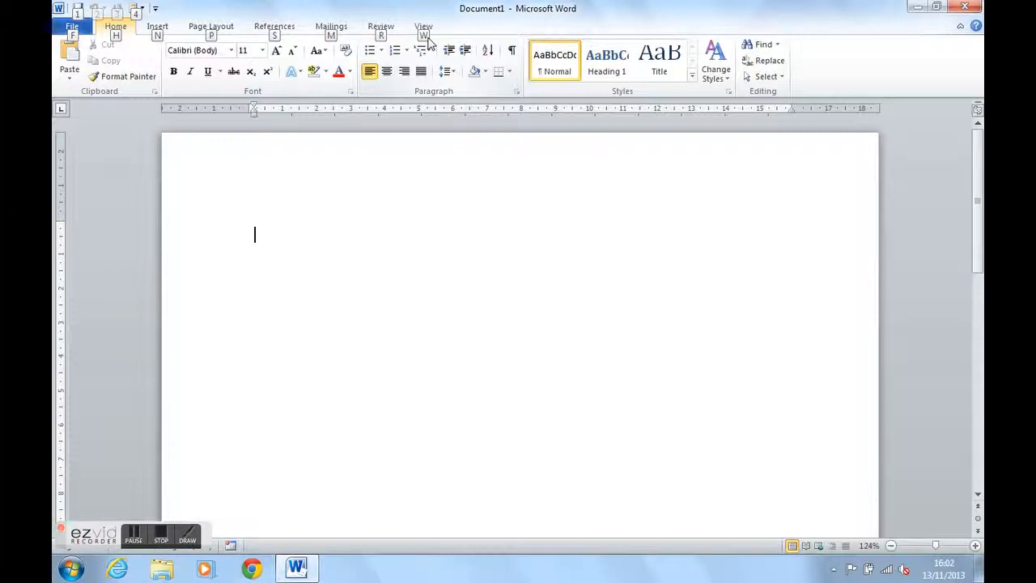
# - Type the placeholder text 'ghghghghg' into the blank document and show key tips
pyautogui.click(715, 61)
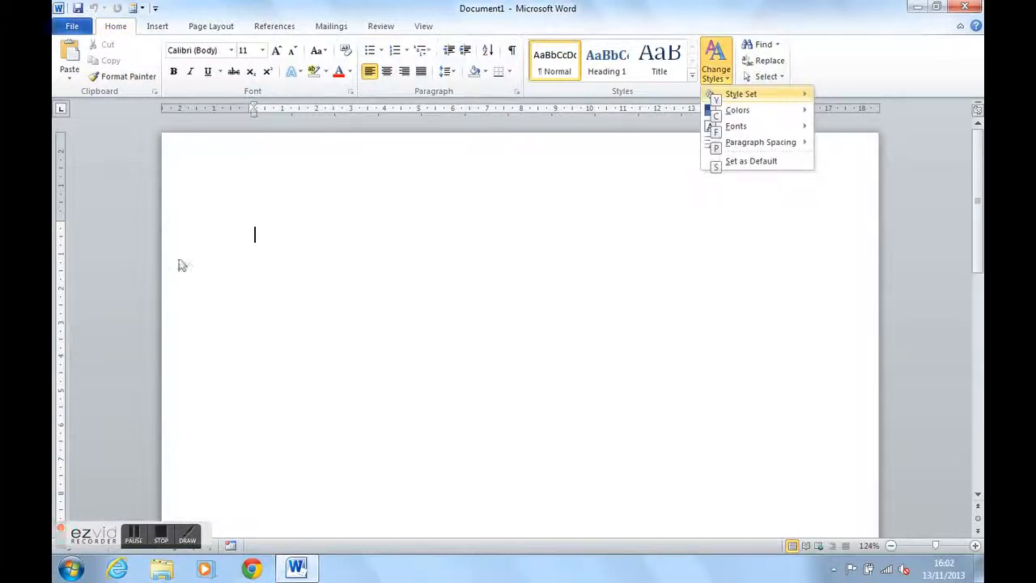
pyautogui.write('ghghghghg')
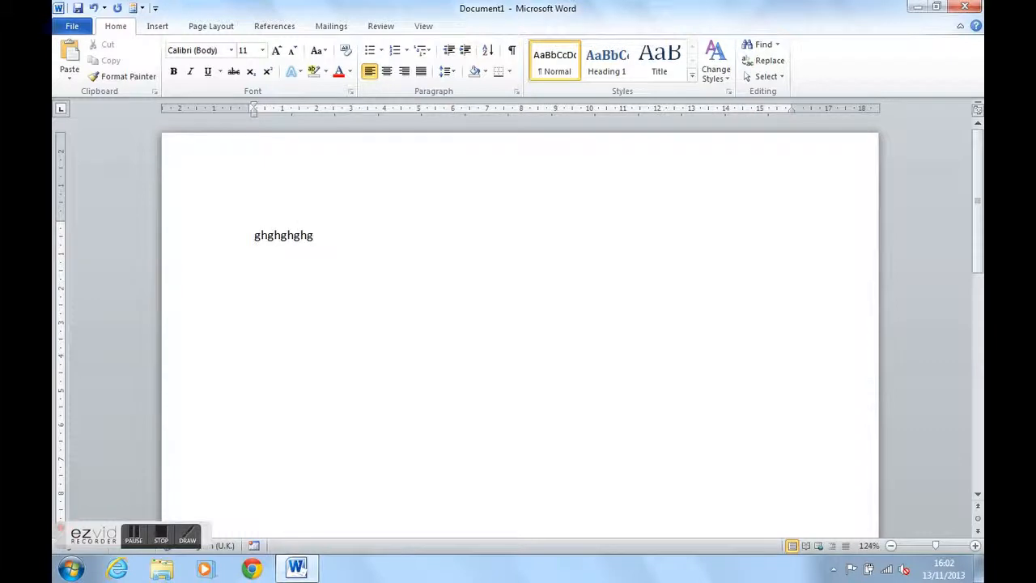
pyautogui.press('alt')
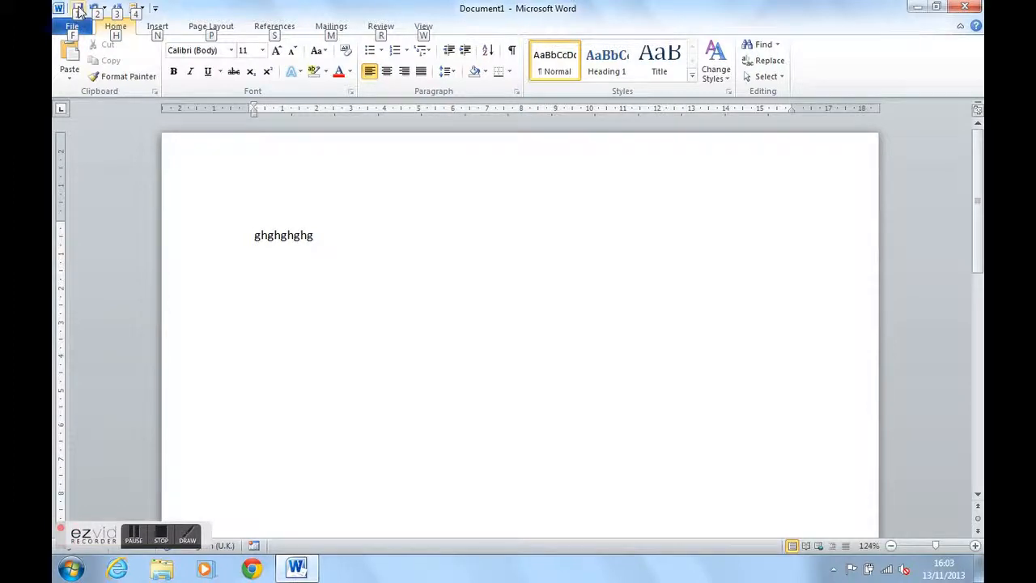
pyautogui.moveTo(109, 160)
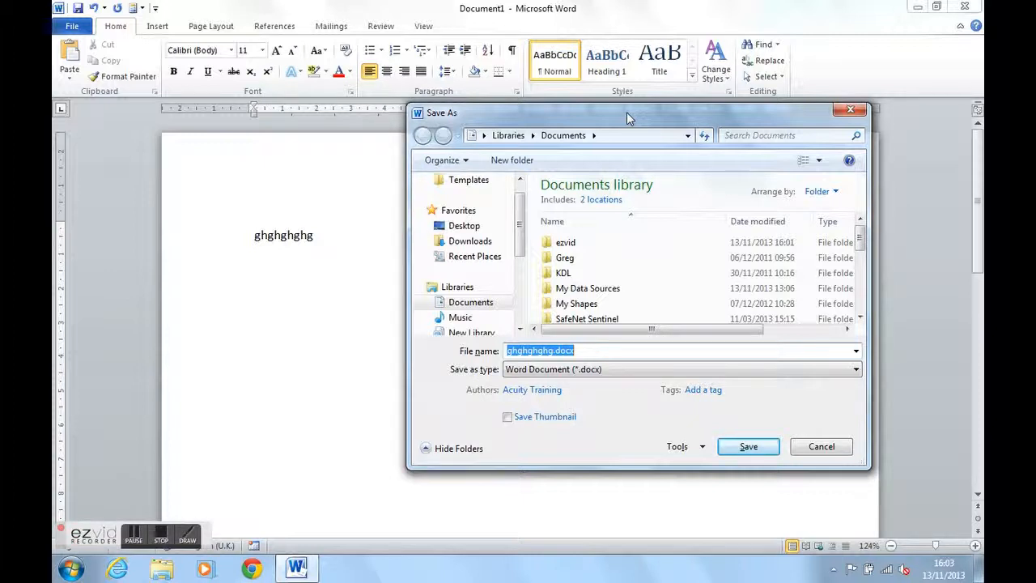
# - Cancel the Save As dialog, return to the end of the text, and show key tips
pyautogui.click(748, 446)
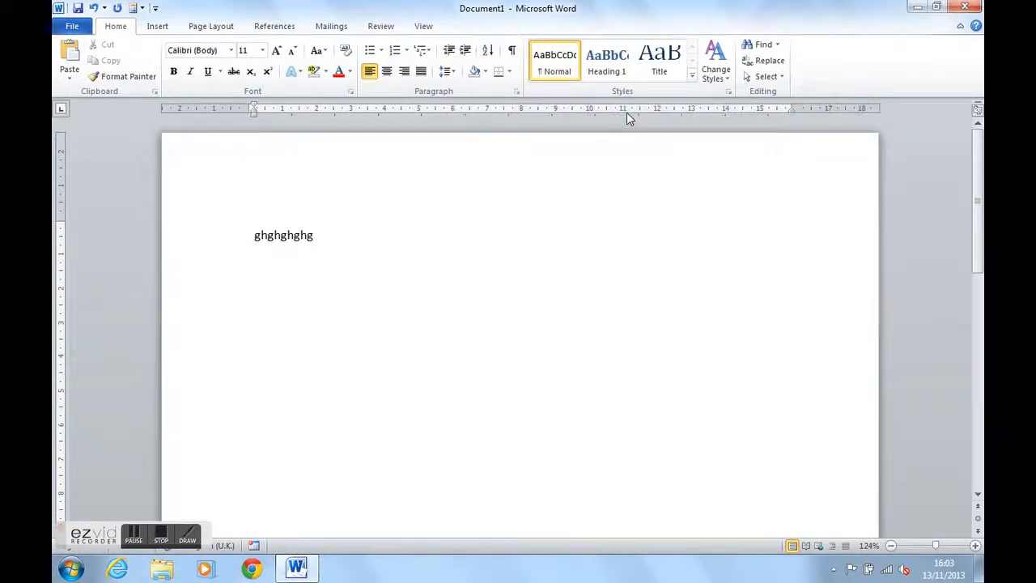
pyautogui.click(313, 235)
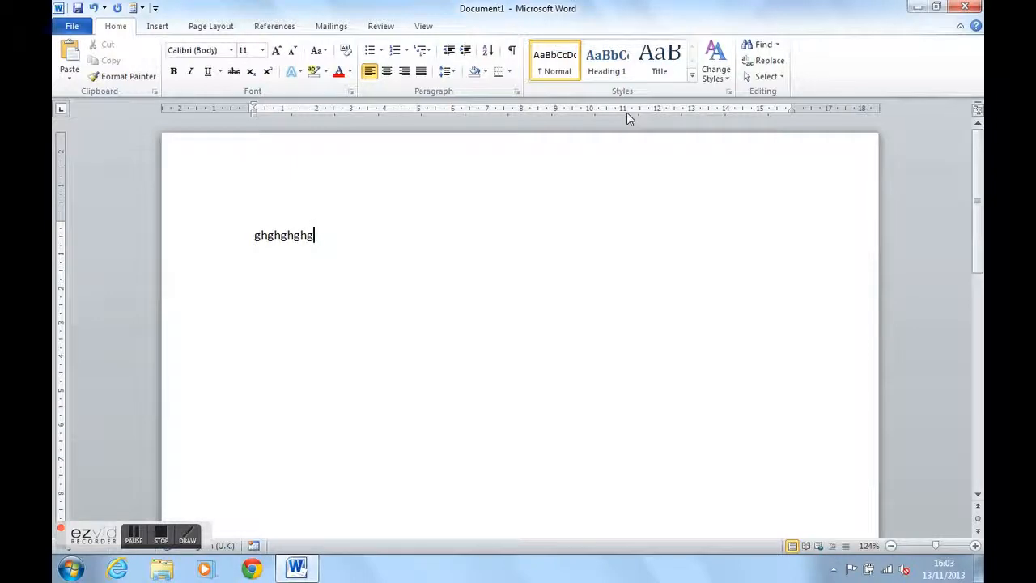
pyautogui.press('alt')
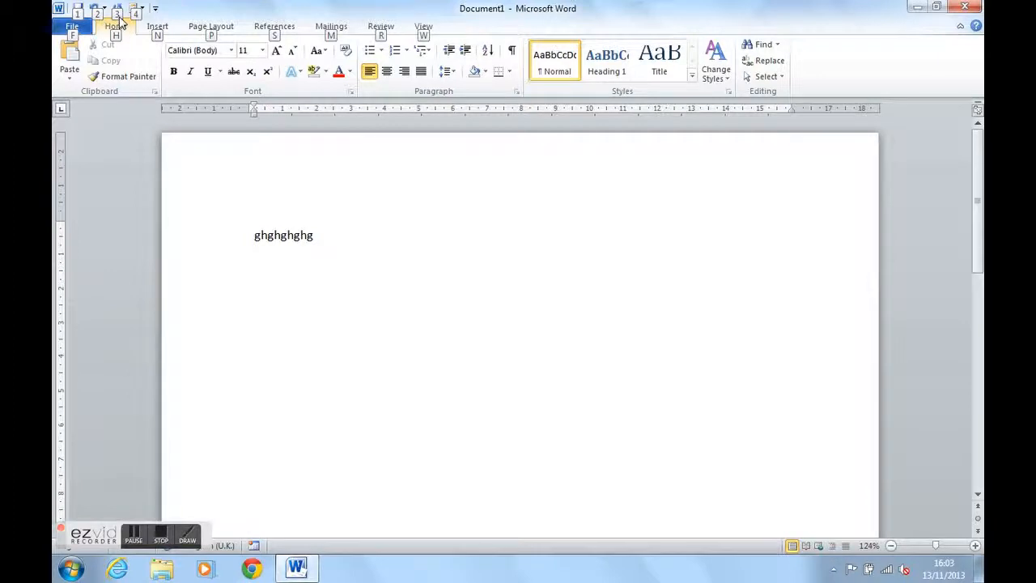
pyautogui.moveTo(139, 23)
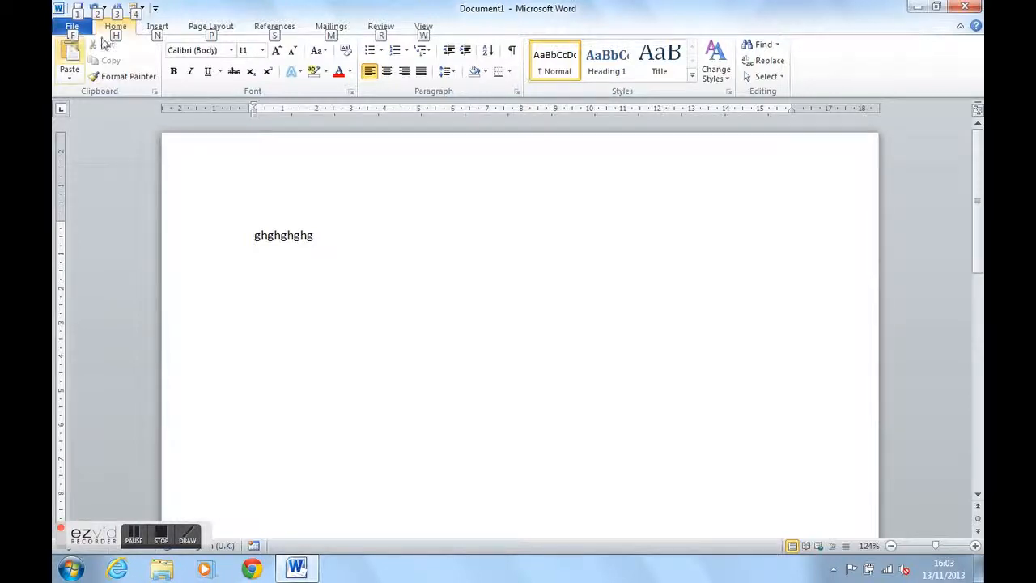
pyautogui.moveTo(427, 220)
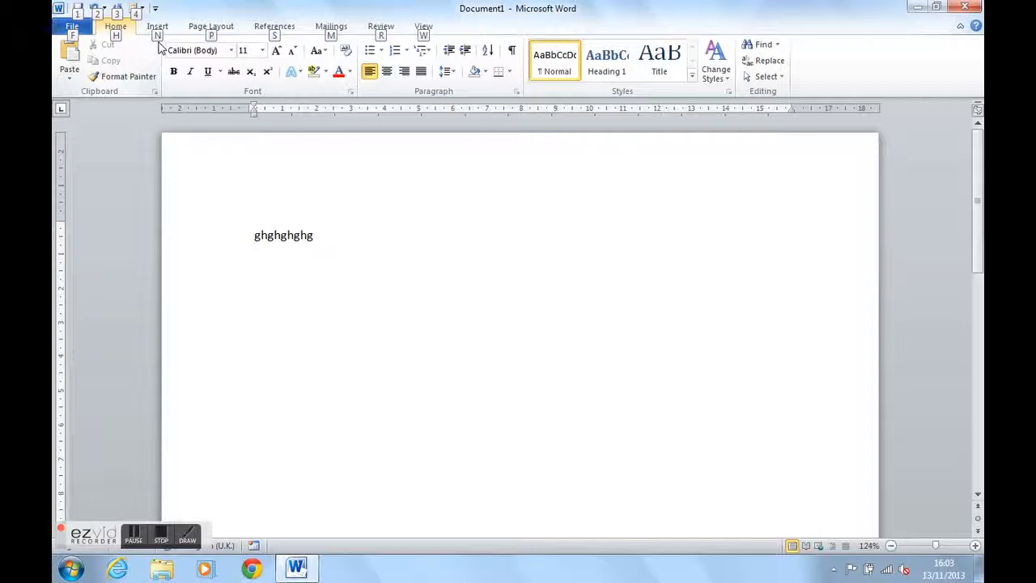
# - Open Insert > Picture, cancel without inserting, and show key tips
pyautogui.click(156, 26)
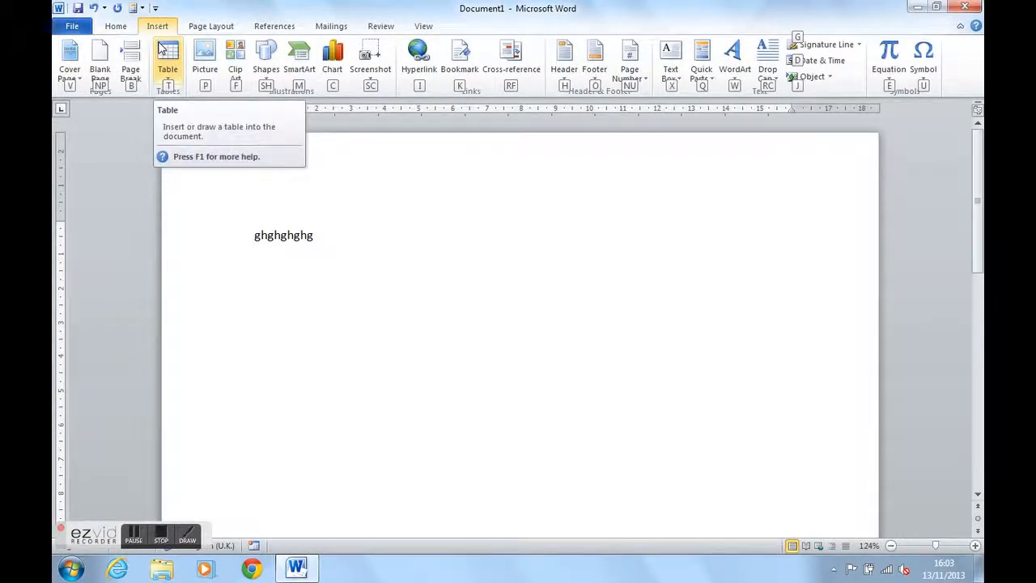
pyautogui.moveTo(79, 93)
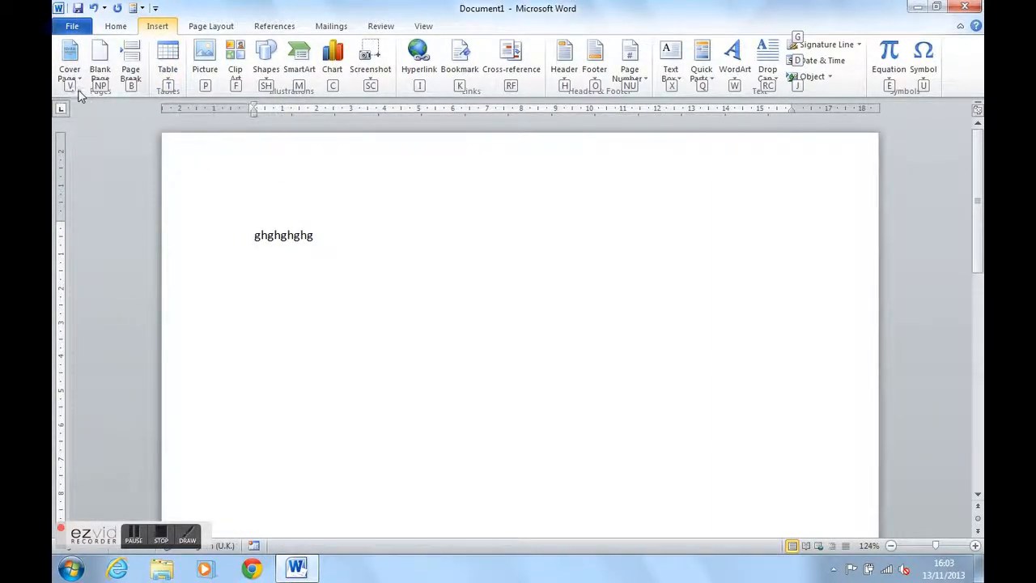
pyautogui.moveTo(252, 95)
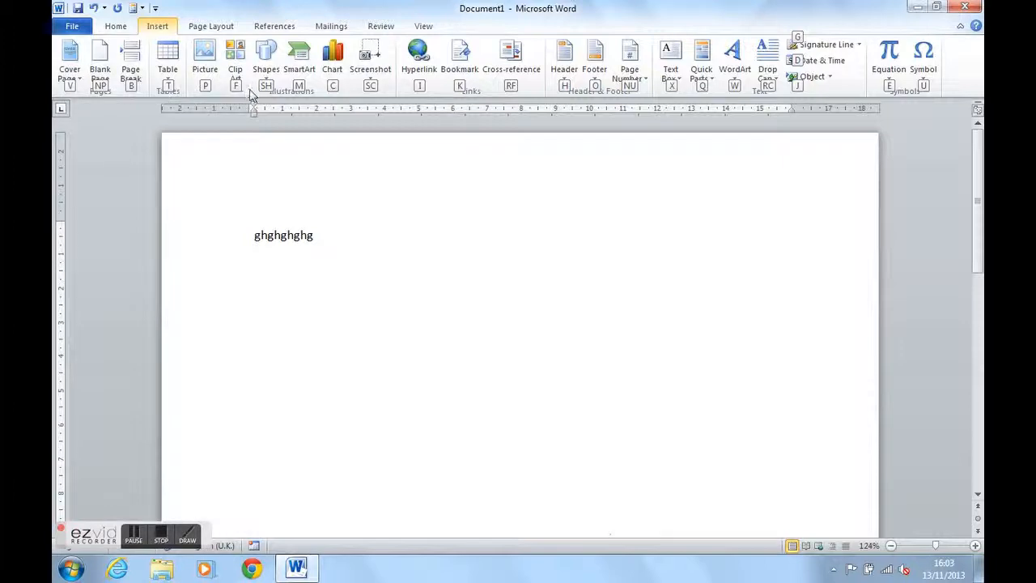
pyautogui.moveTo(575, 113)
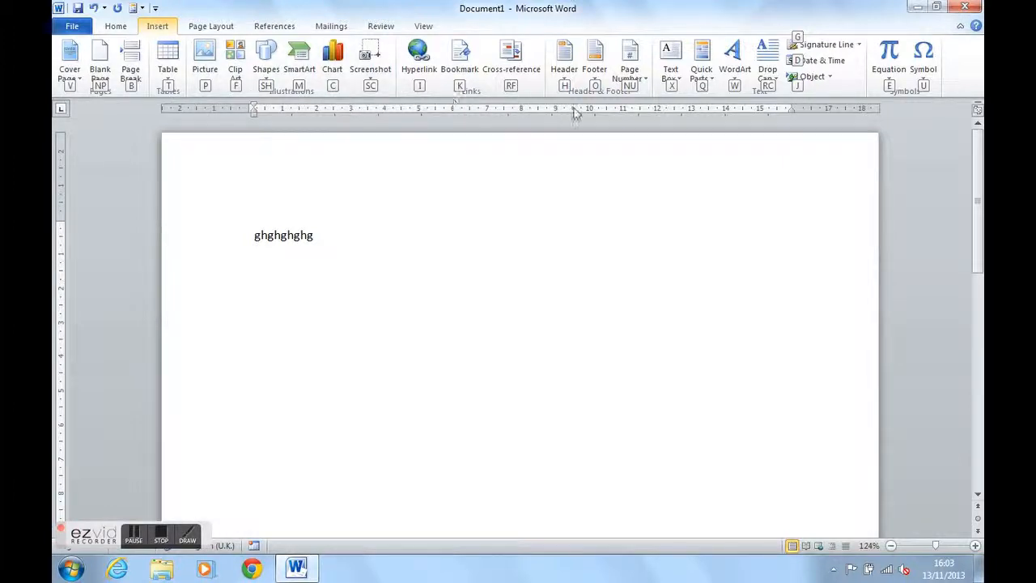
pyautogui.moveTo(299, 56)
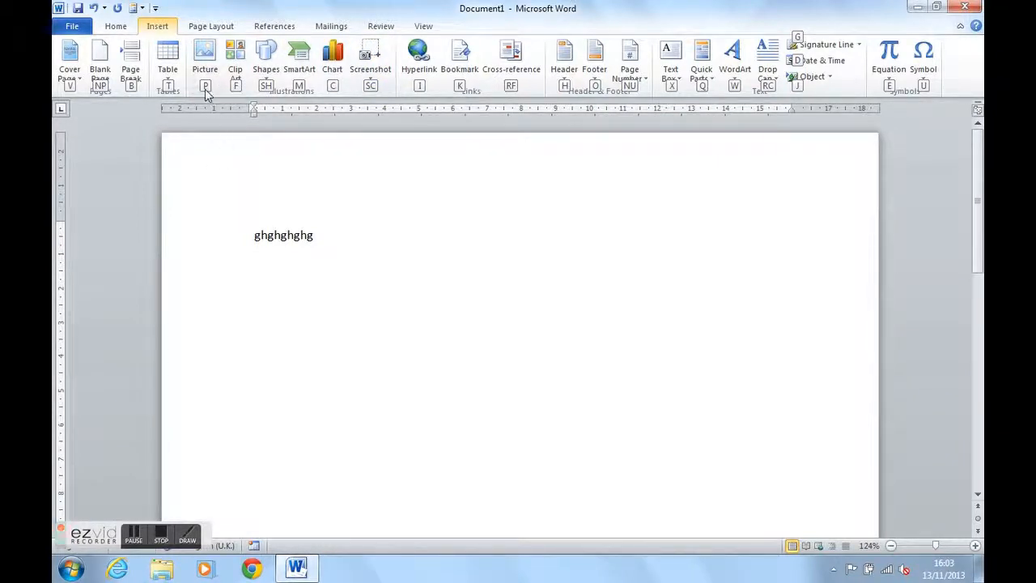
pyautogui.click(205, 57)
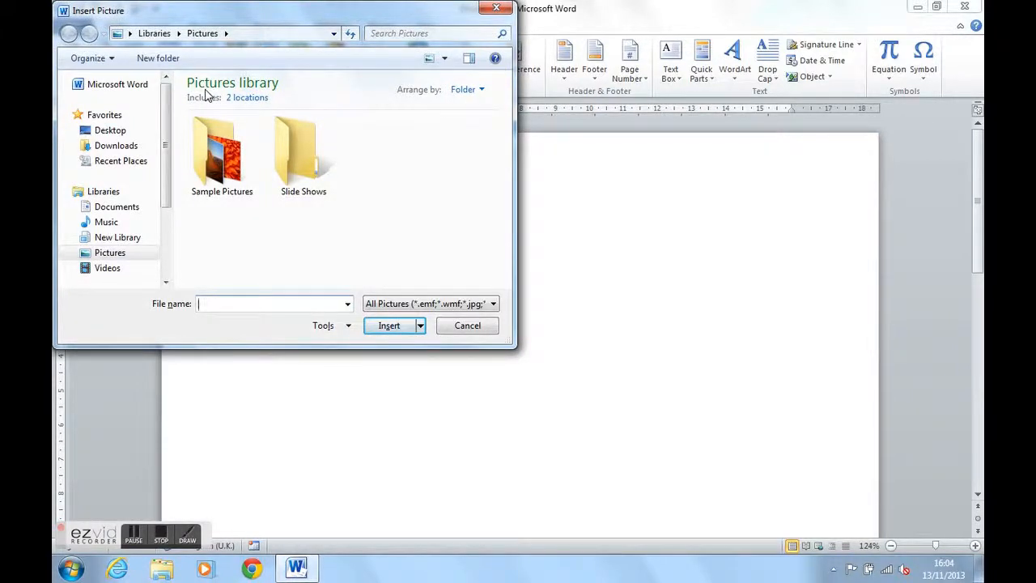
pyautogui.click(467, 325)
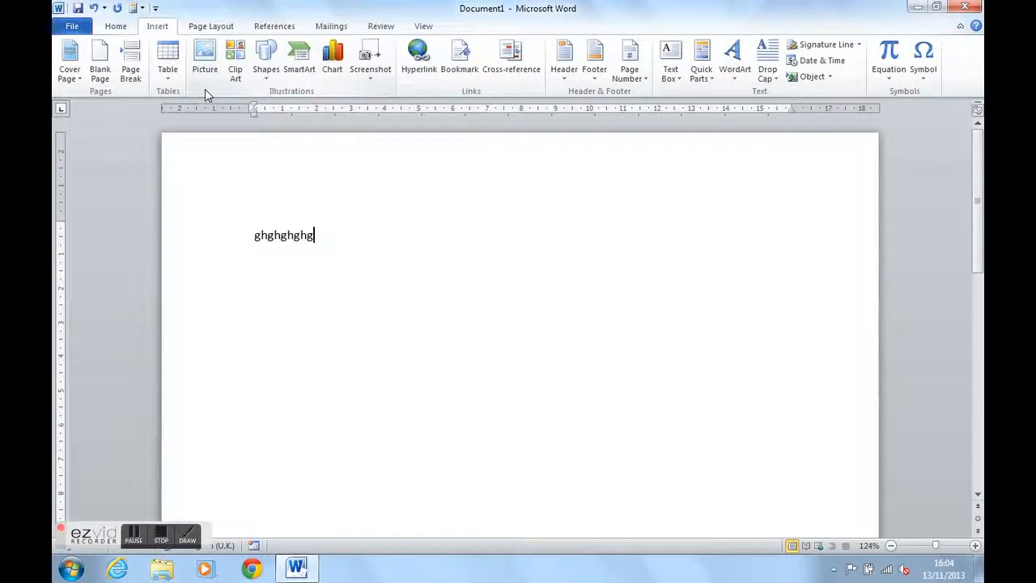
pyautogui.press('alt')
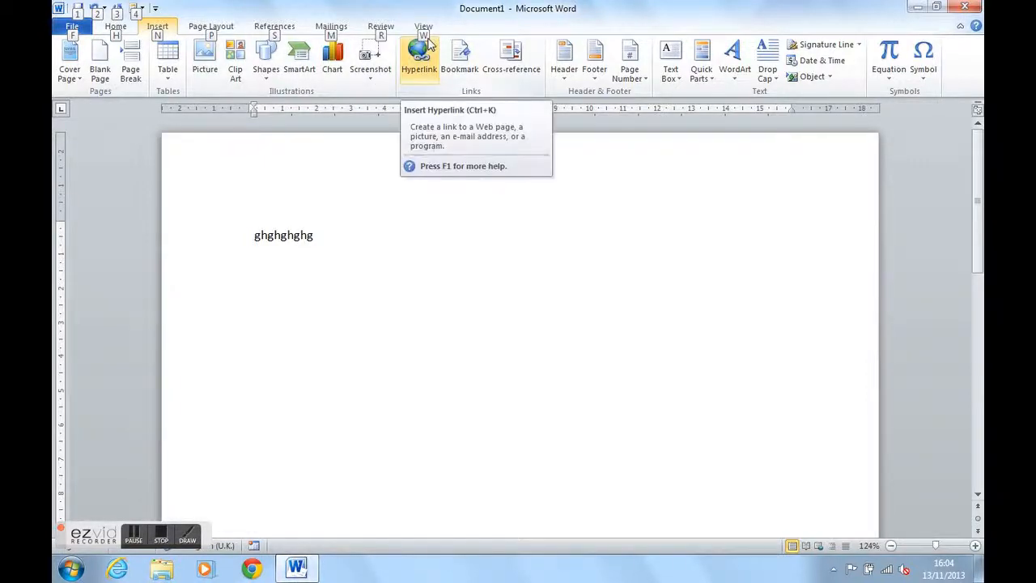
# - Switch the document to Outline view from the View tab and show key tips
pyautogui.click(423, 25)
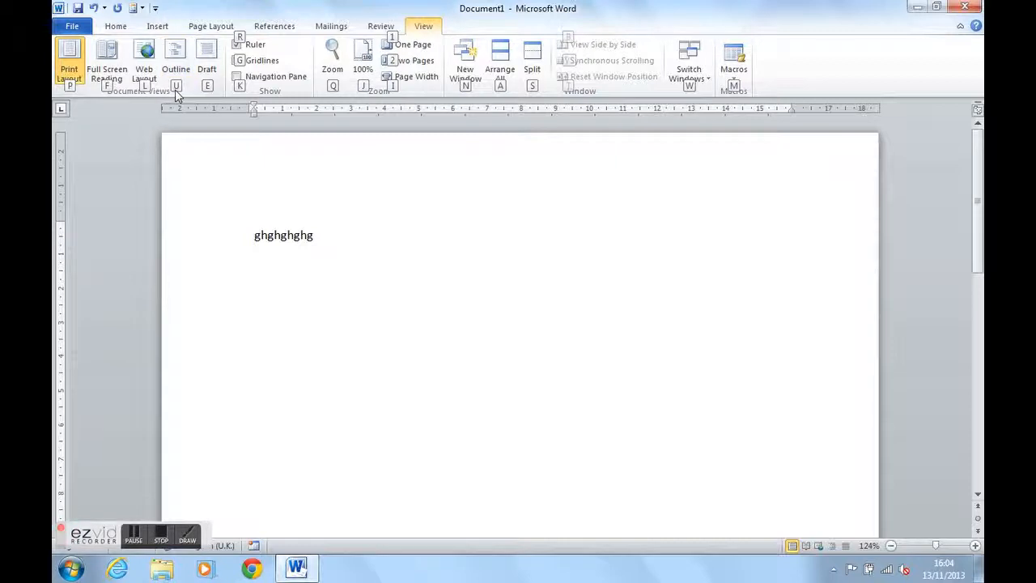
pyautogui.click(175, 56)
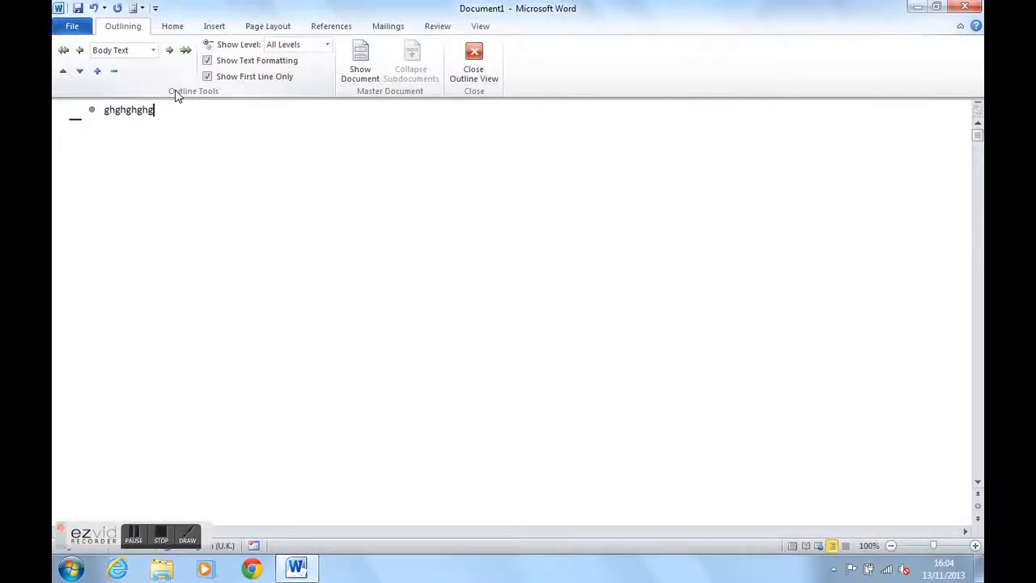
pyautogui.press('alt')
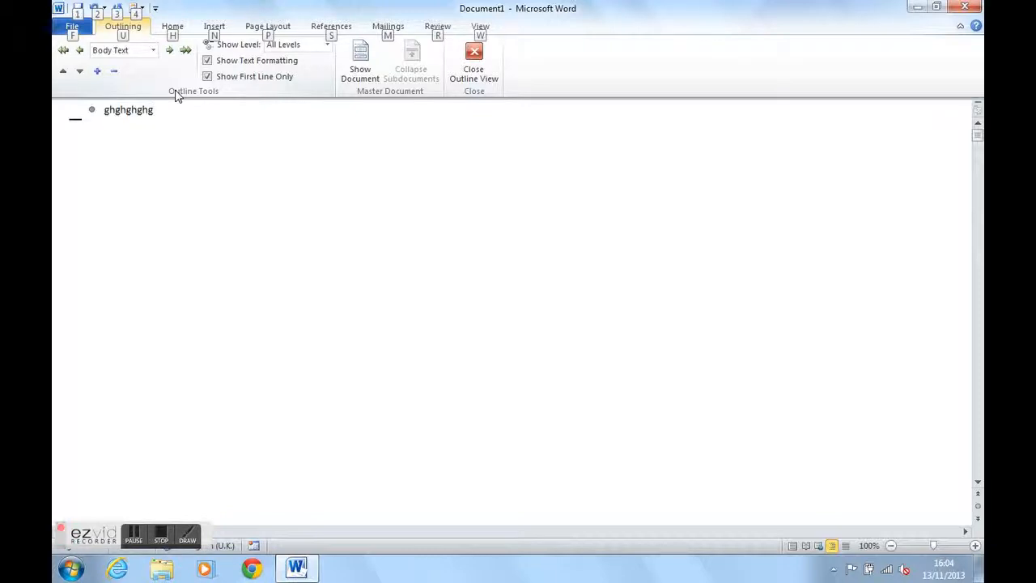
pyautogui.moveTo(179, 44)
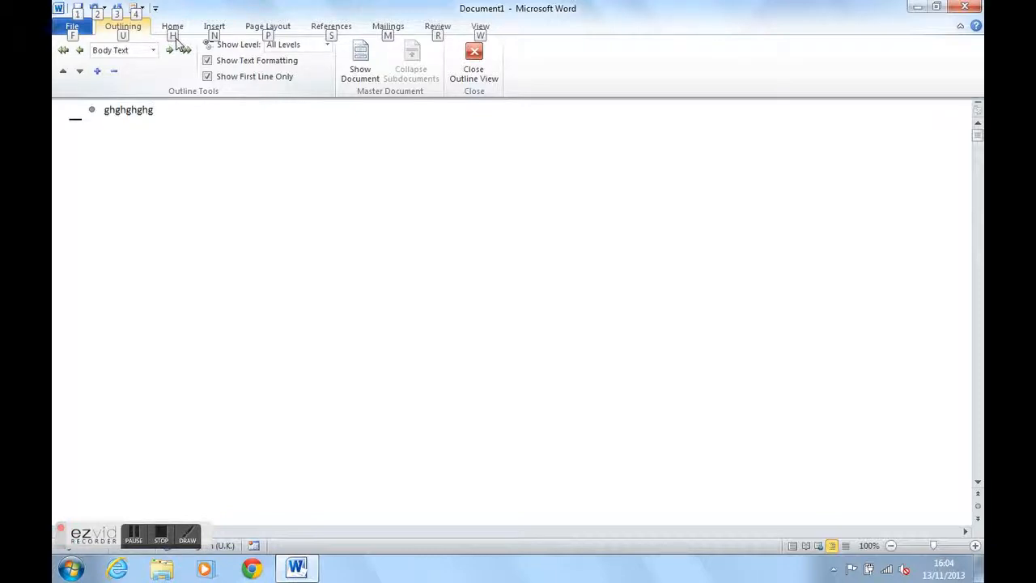
# - Underline 'ghghghghg' with a style from the Home tab's Underline dropdown
pyautogui.click(172, 26)
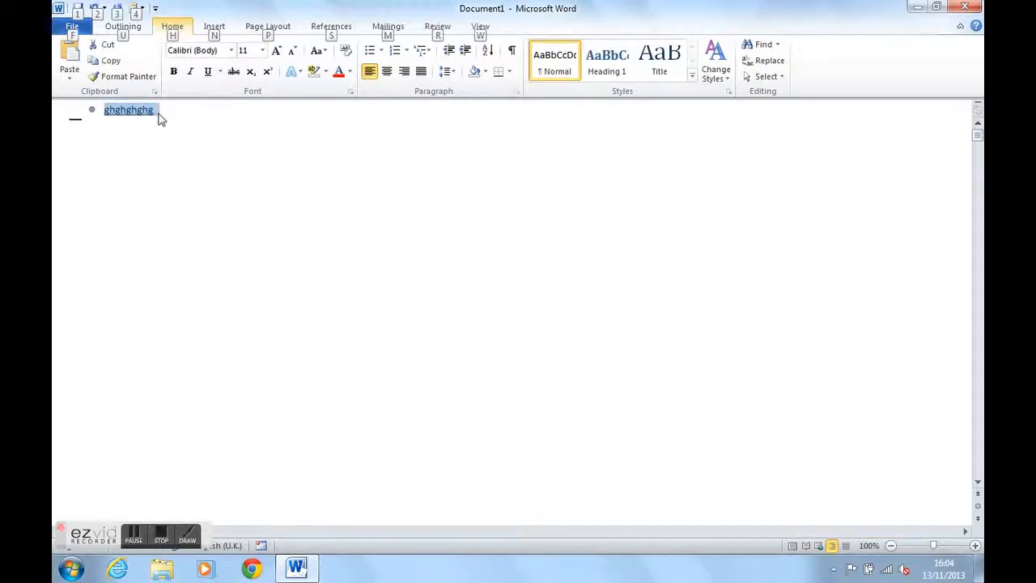
pyautogui.press('alt')
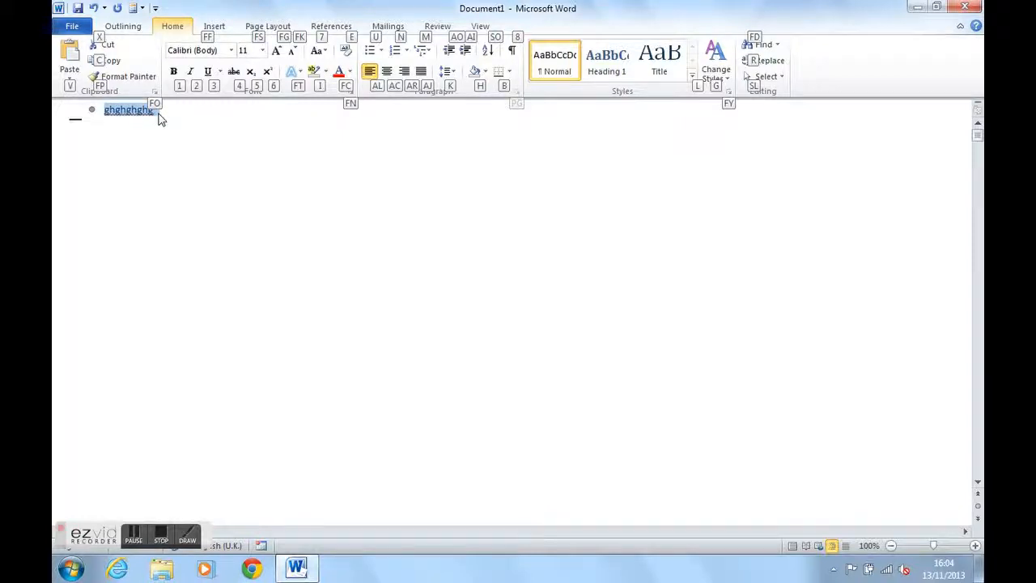
pyautogui.click(219, 72)
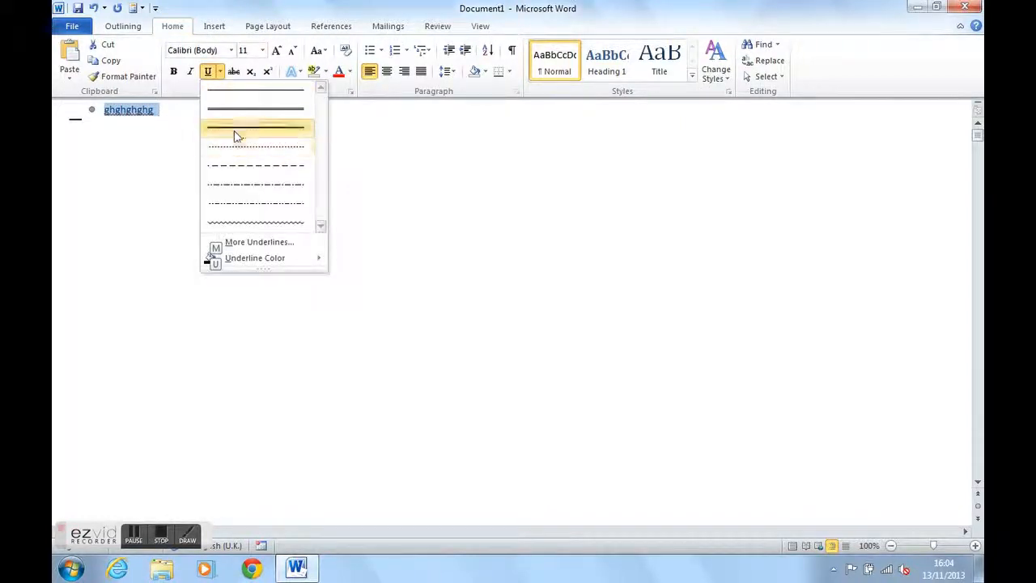
pyautogui.click(254, 127)
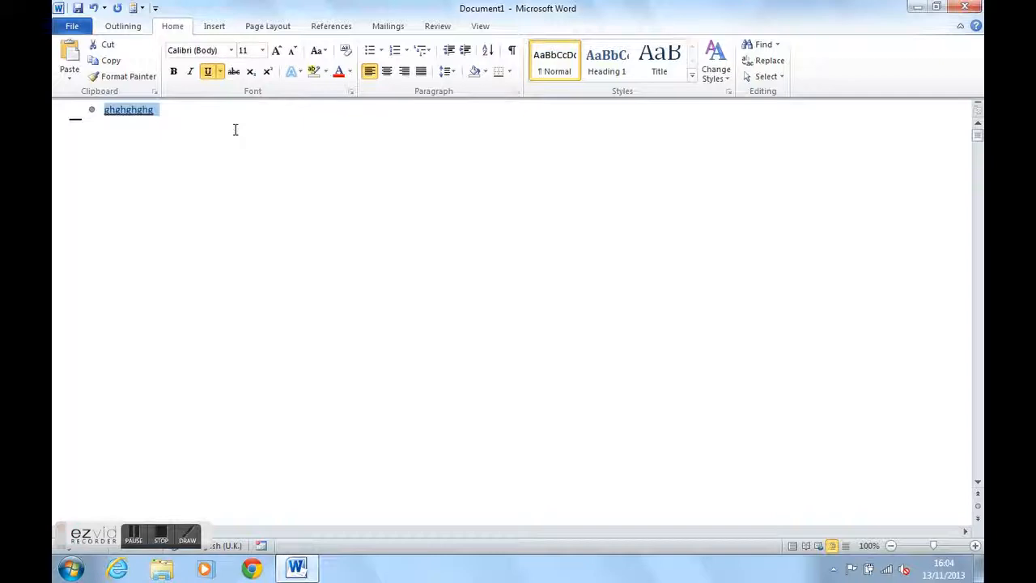